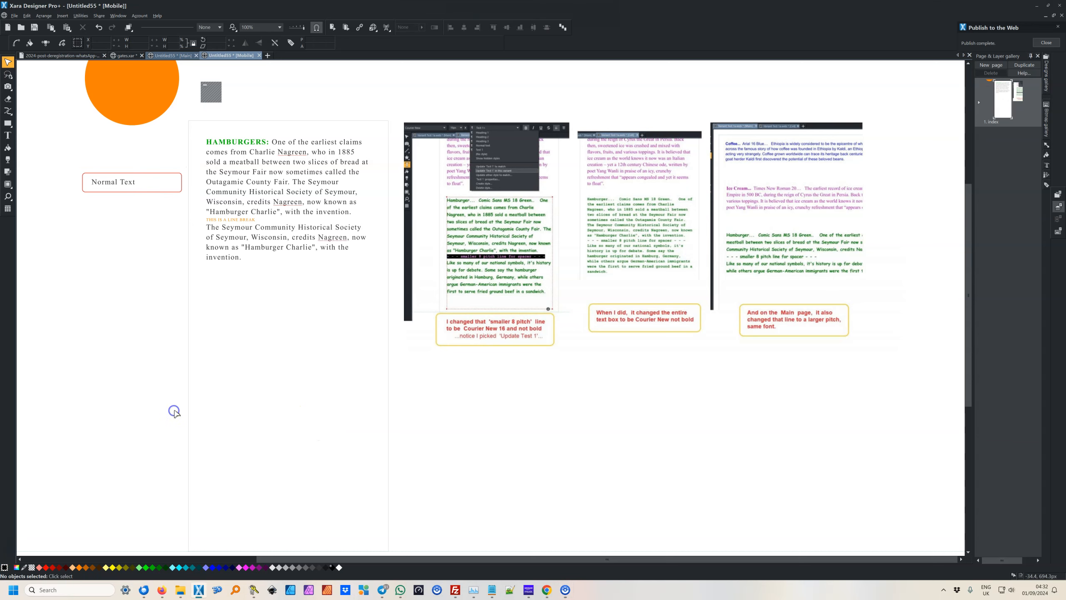
pyautogui.moveTo(120, 285)
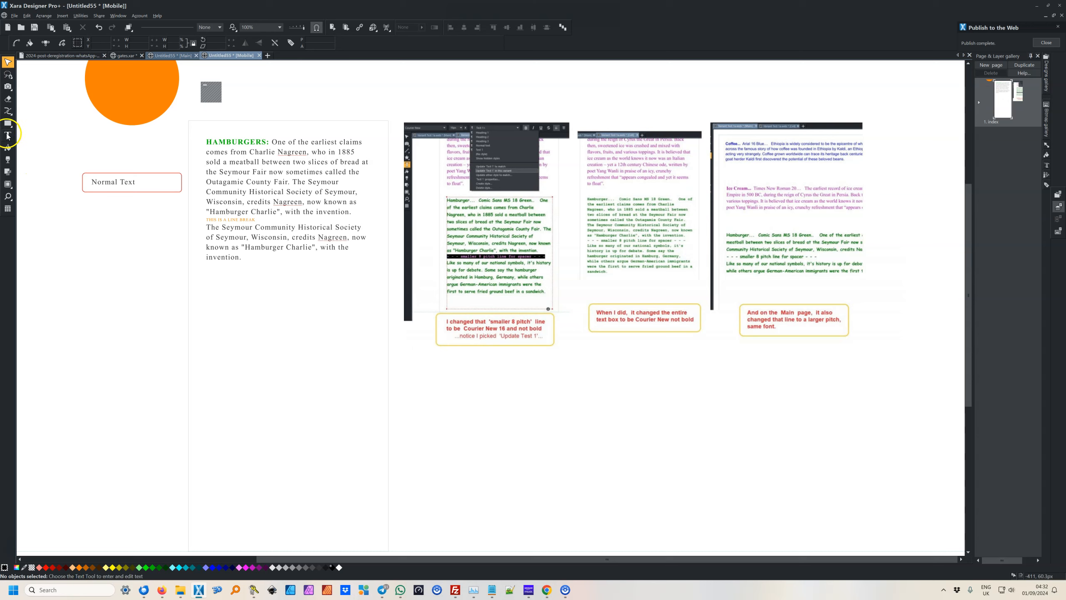
# Step: Pick the Text tool and switch to the Untitled55 [Main] document
pyautogui.click(8, 135)
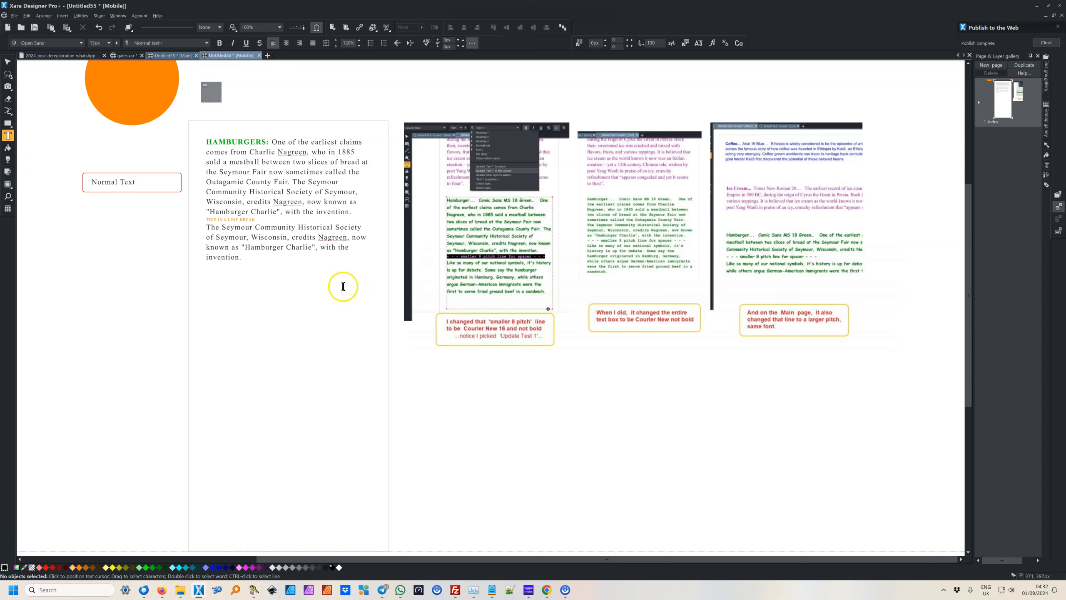
pyautogui.moveTo(296, 176)
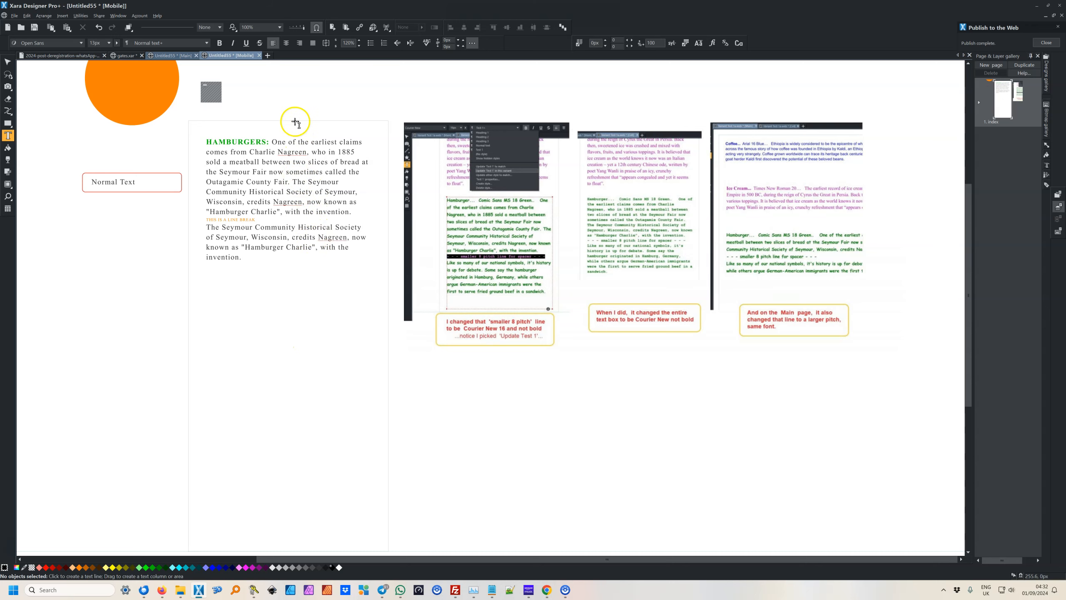
pyautogui.click(170, 55)
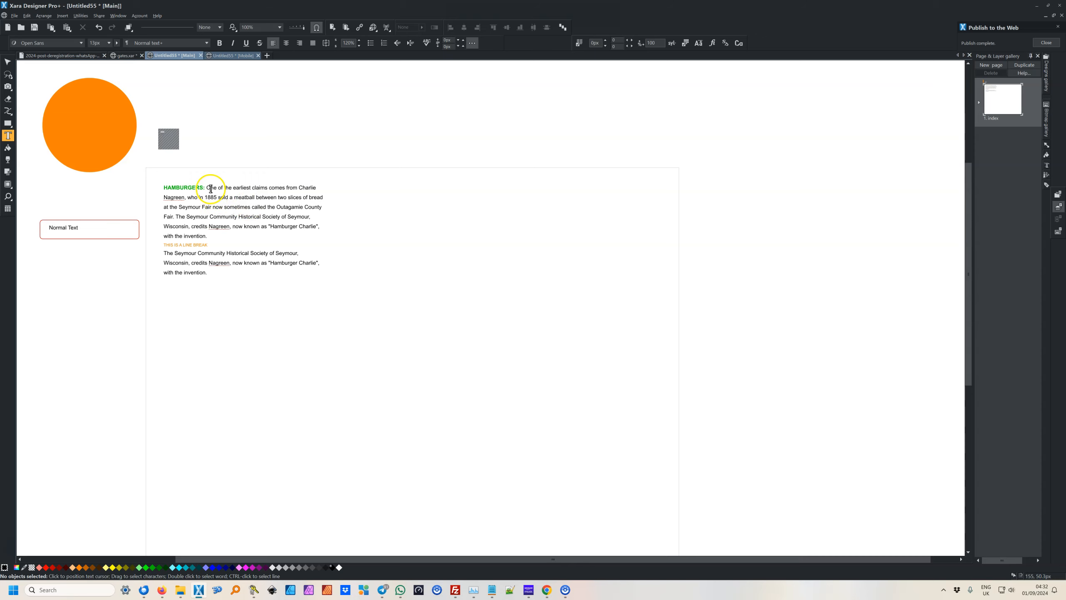
pyautogui.moveTo(207, 187); pyautogui.dragTo(268, 188)
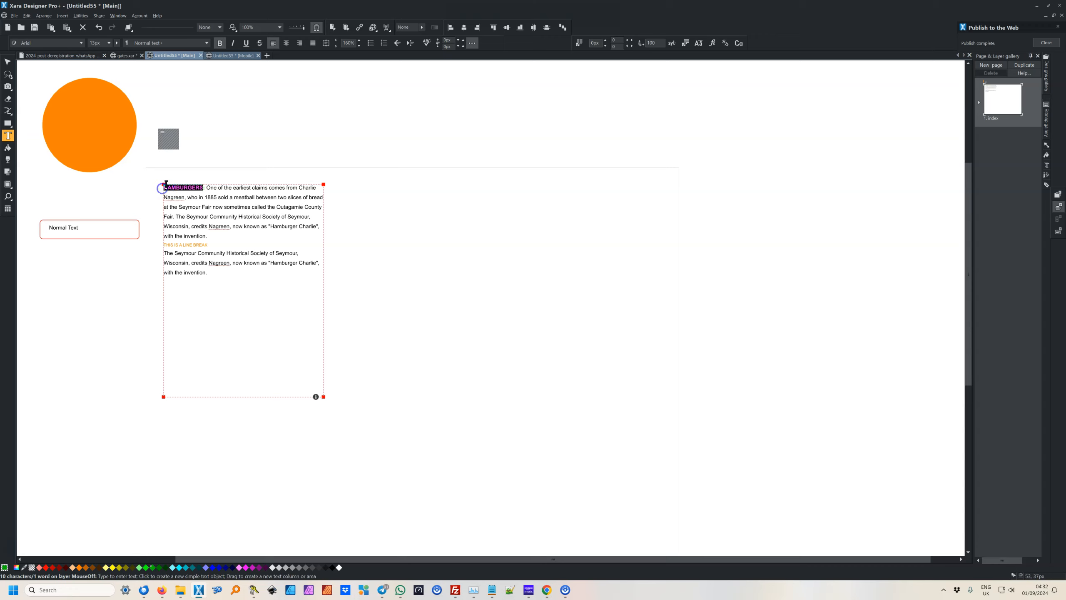
pyautogui.moveTo(188, 87)
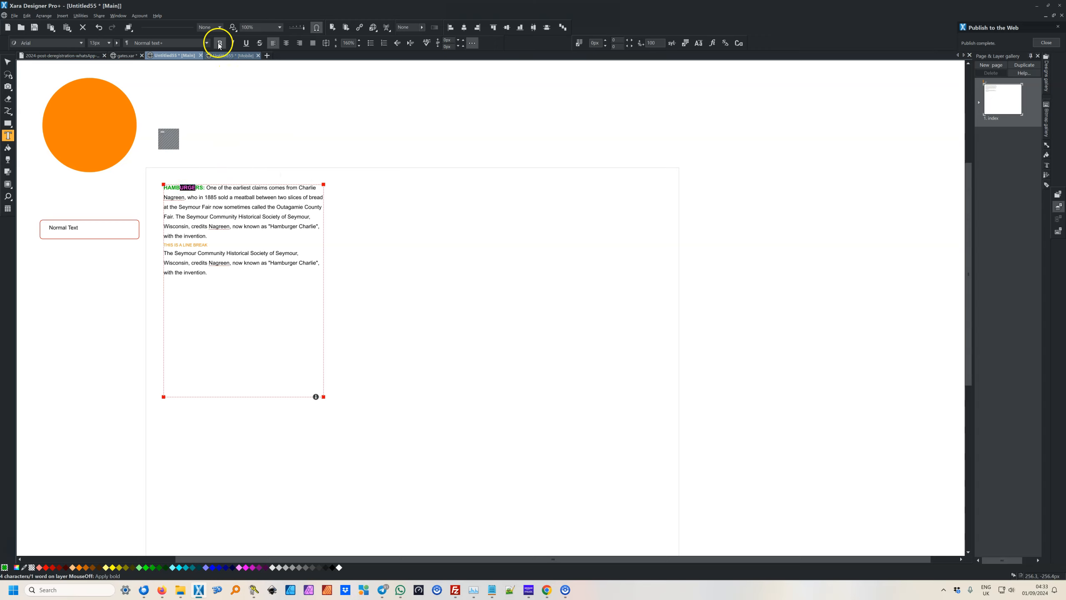
pyautogui.moveTo(209, 208)
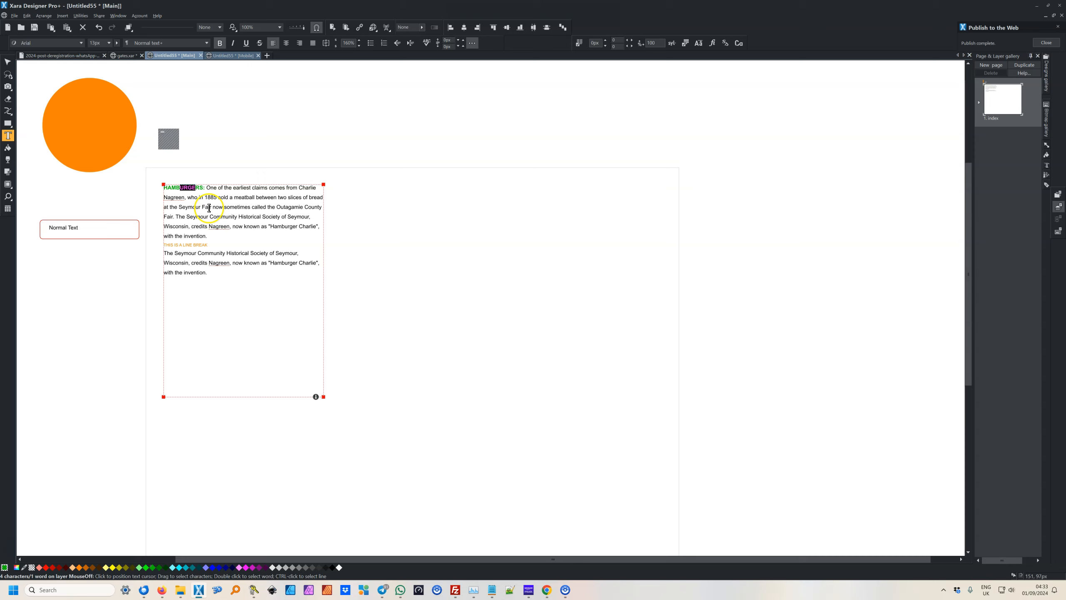
pyautogui.click(216, 226)
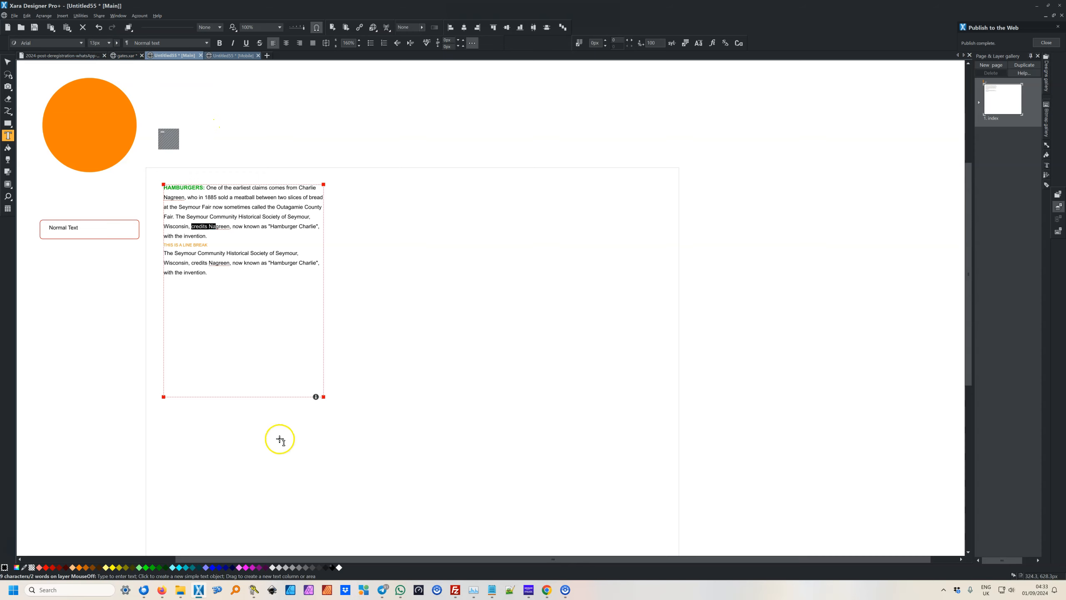
pyautogui.moveTo(307, 264)
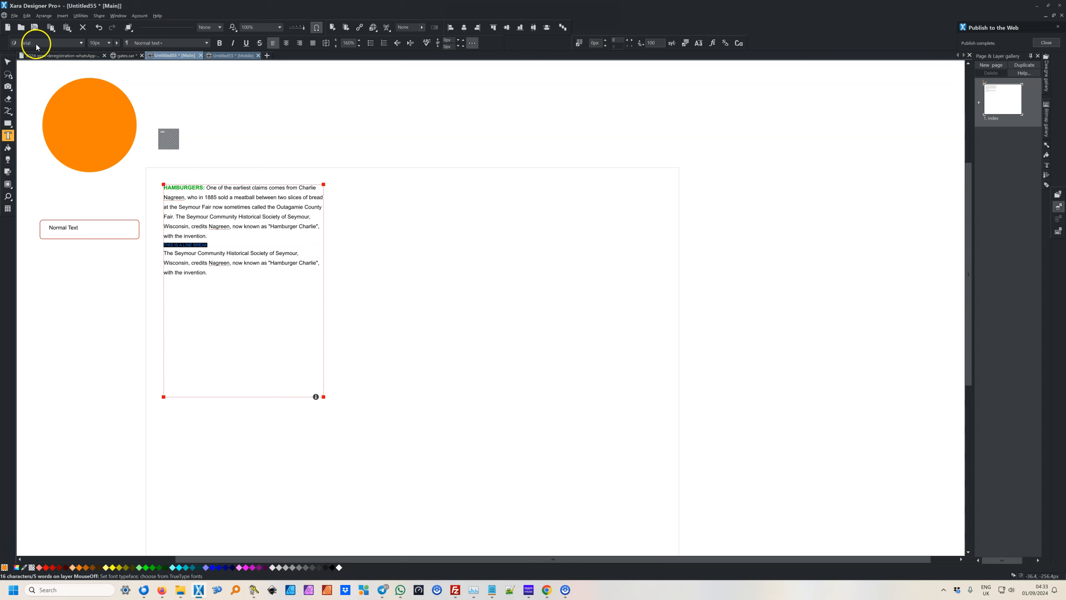
pyautogui.doubleClick(240, 198)
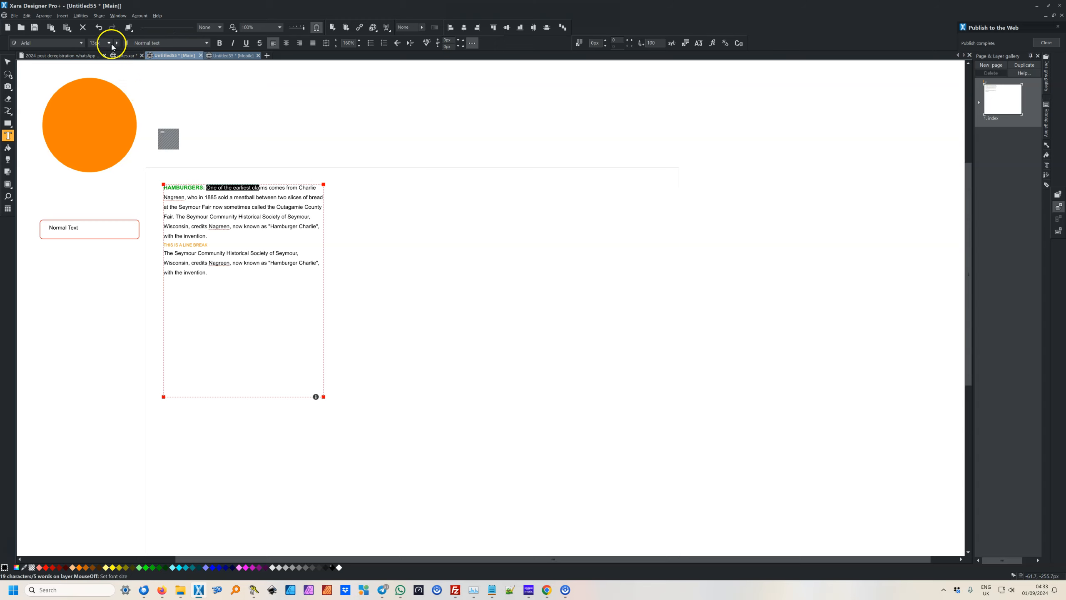
# Step: Set the selected hamburger paragraph text to 16px so it reflows
pyautogui.click(117, 43)
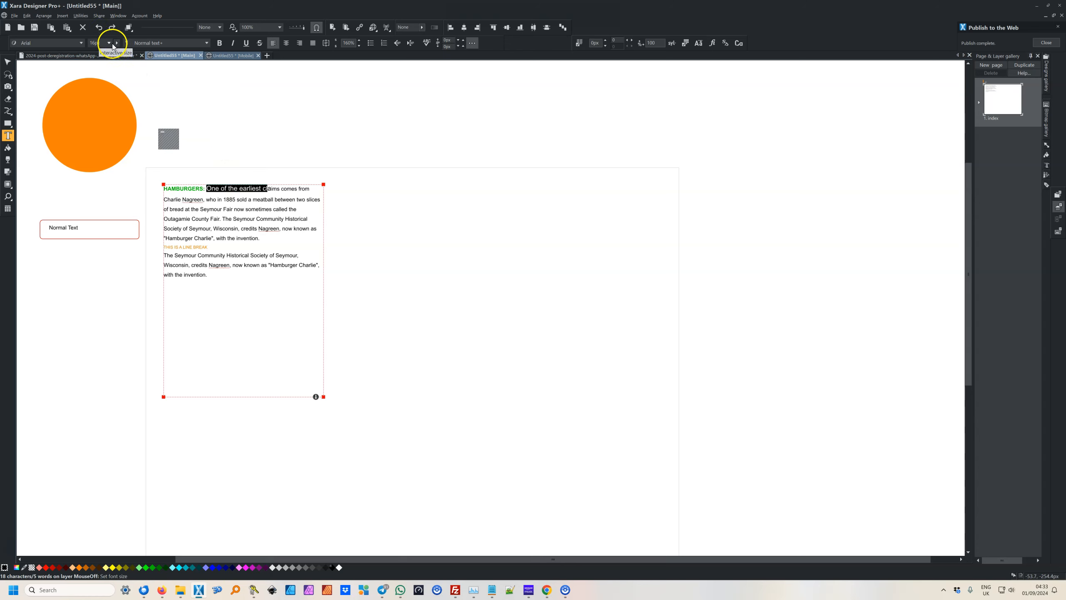
pyautogui.click(109, 42)
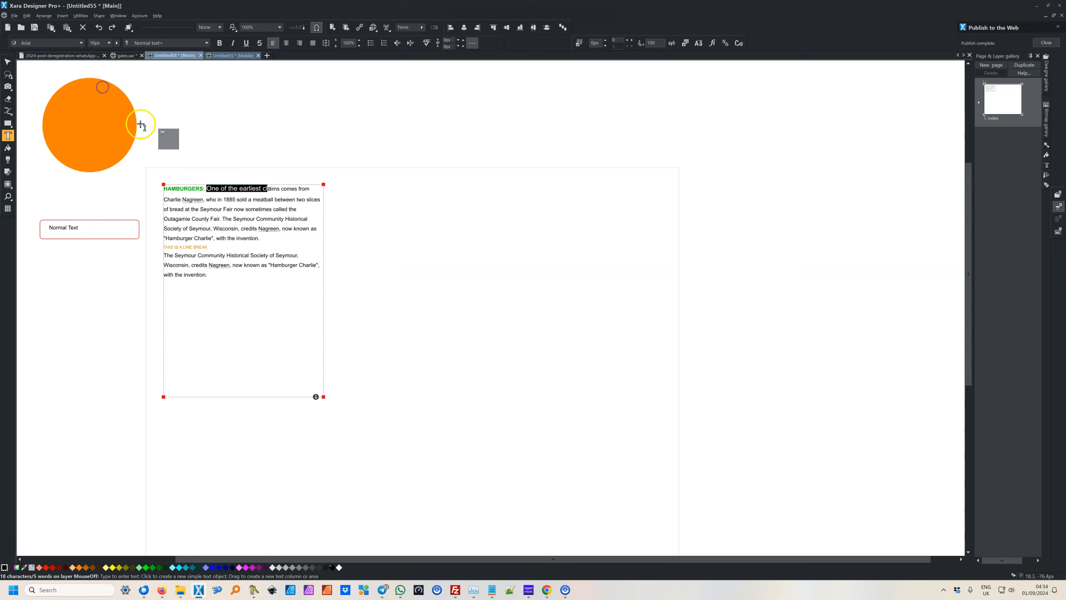
pyautogui.rightClick(225, 188)
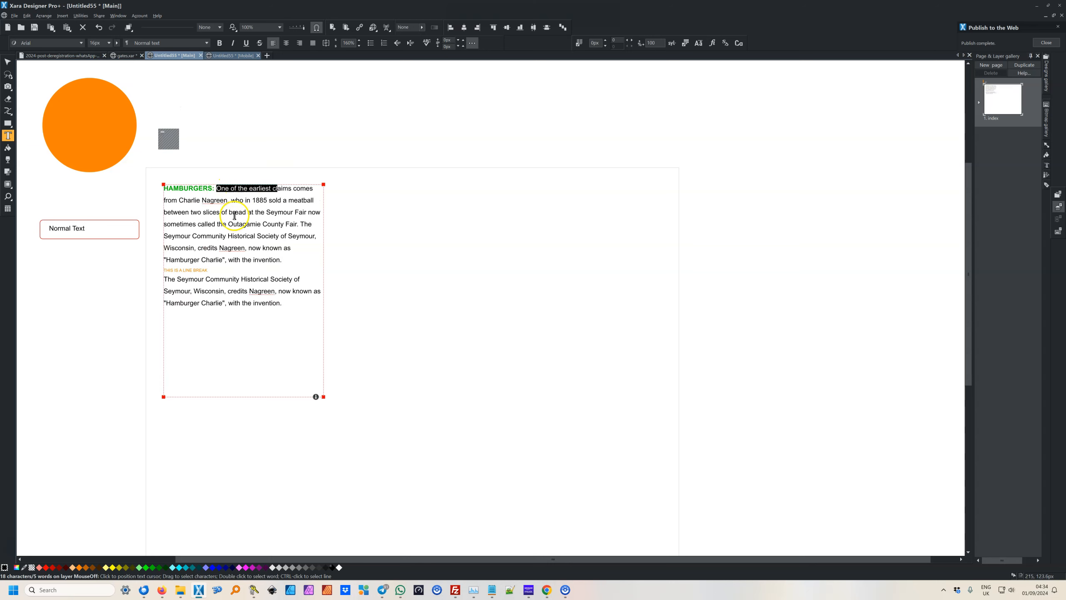
pyautogui.moveTo(219, 234)
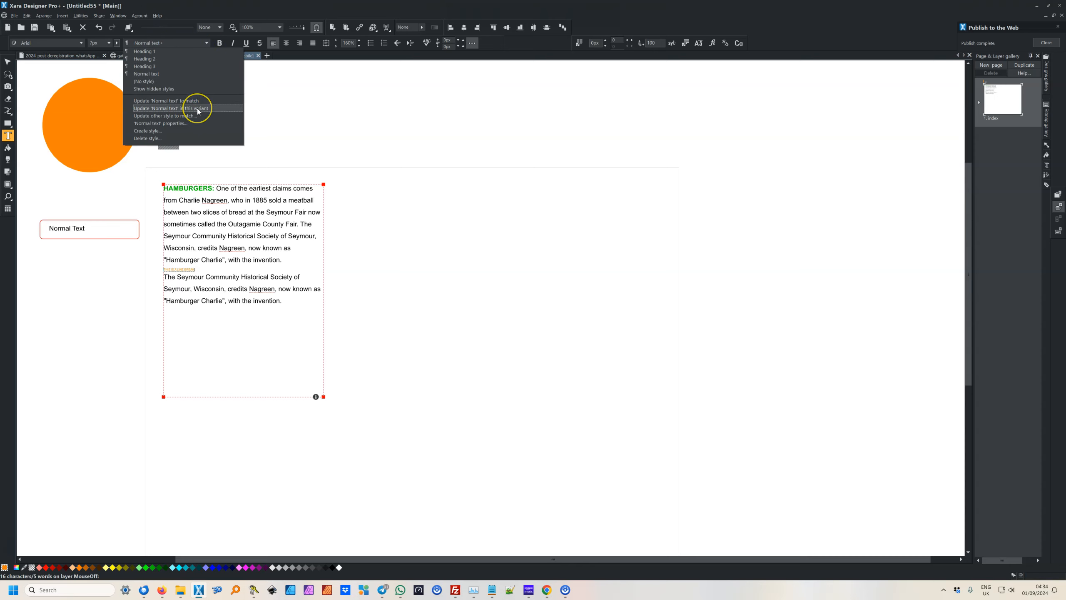
# Step: Apply Update 'Normal text' in this variant to match the 16px paragraphs
pyautogui.click(168, 108)
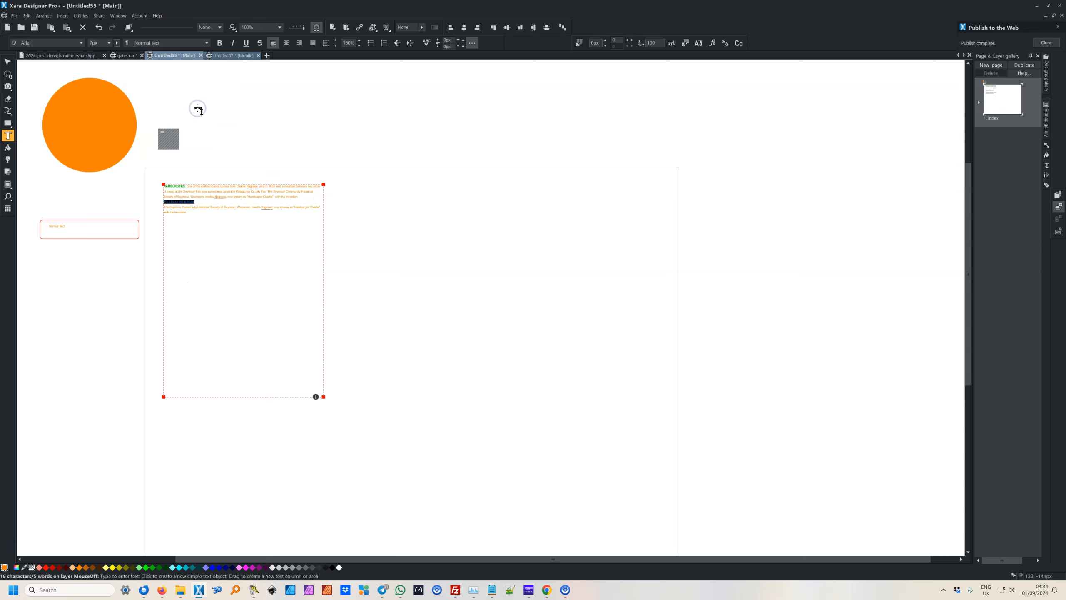
pyautogui.moveTo(227, 181)
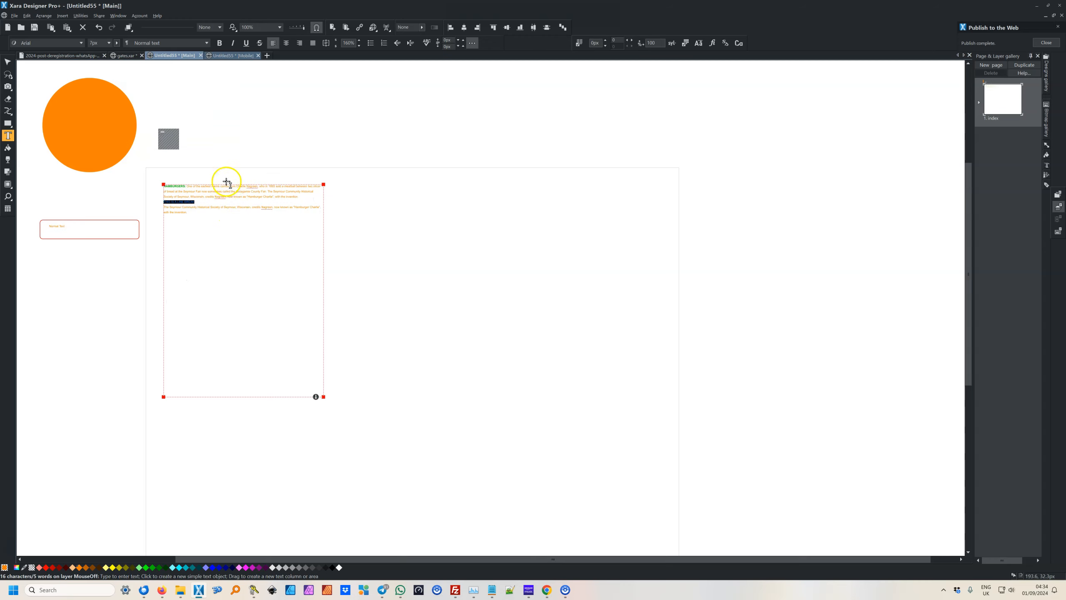
pyautogui.click(98, 28)
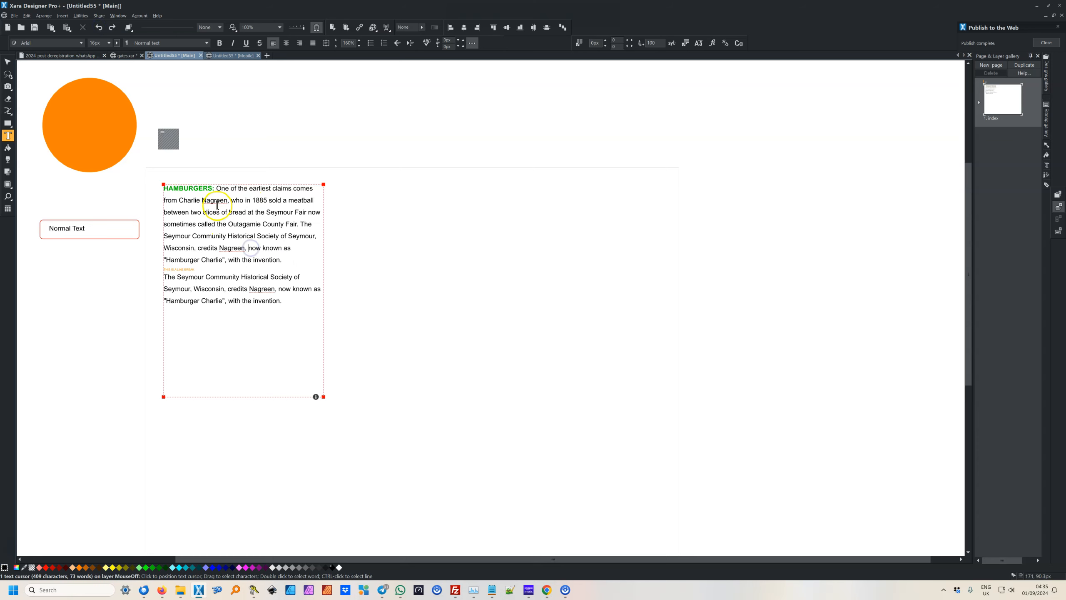
pyautogui.doubleClick(197, 188)
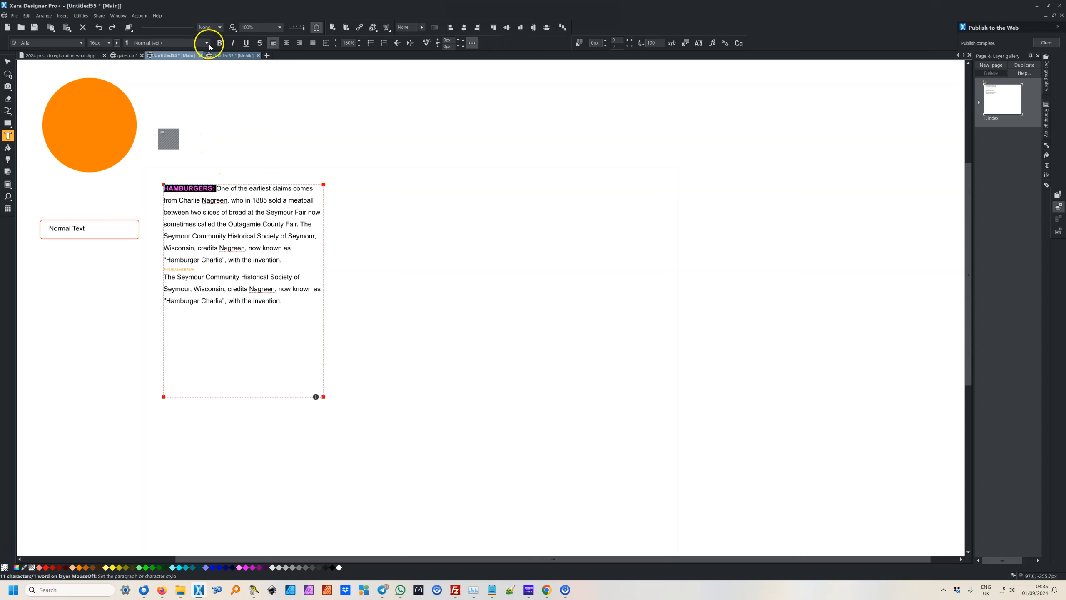
pyautogui.click(205, 42)
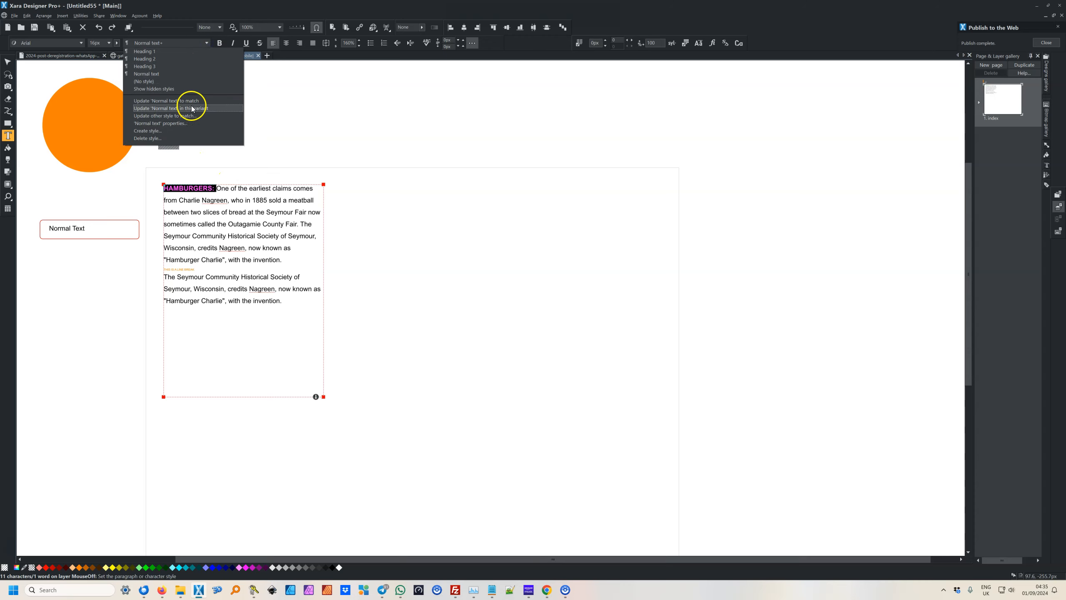
pyautogui.click(169, 108)
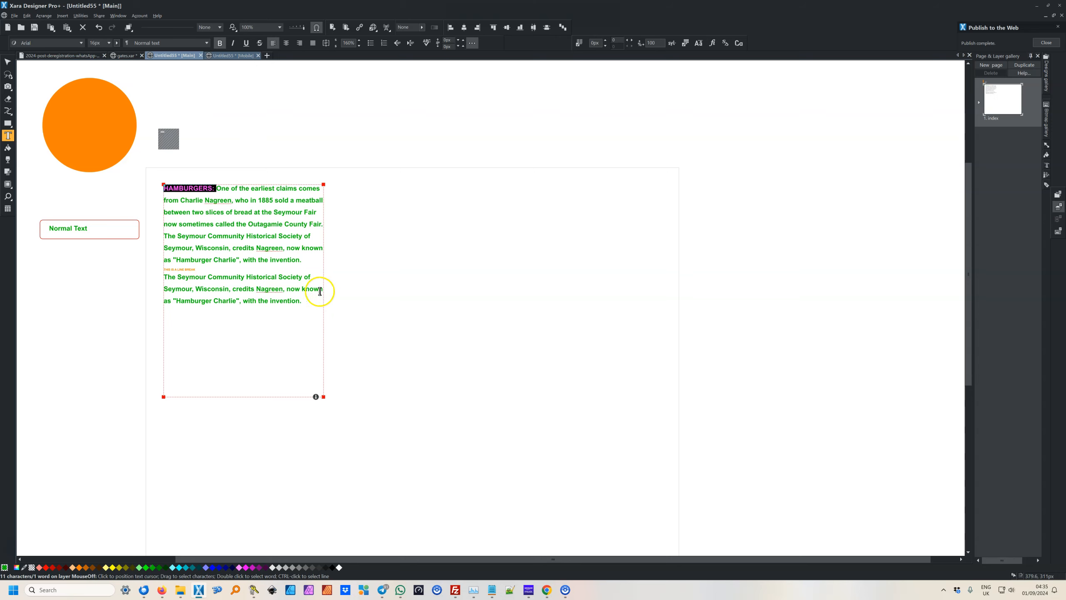
pyautogui.click(98, 27)
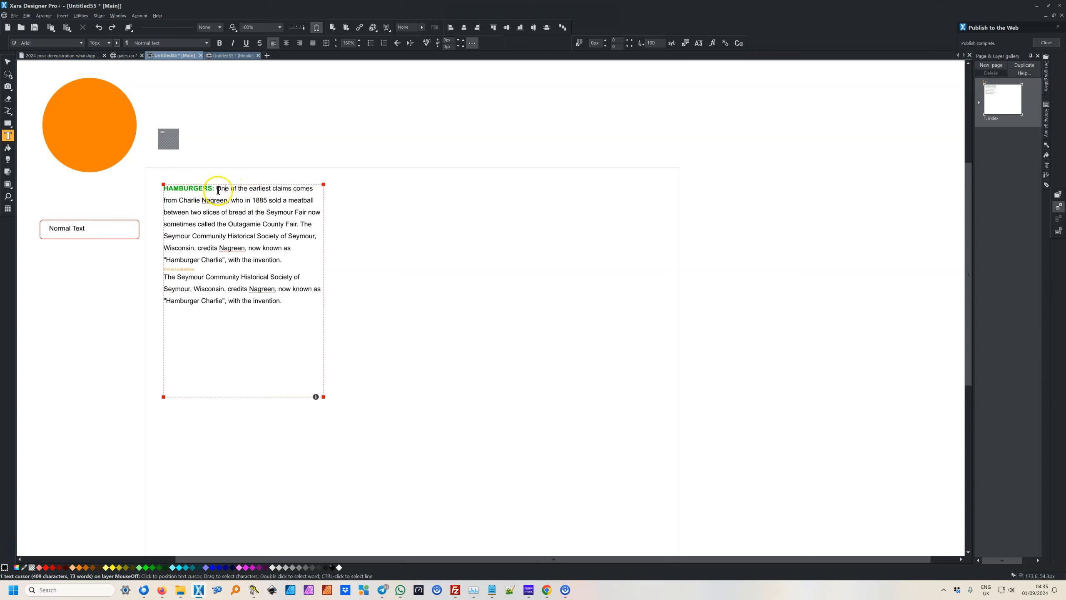
# Step: Select the word HAMBURGERS and make it green bold italic
pyautogui.moveTo(216, 189); pyautogui.dragTo(242, 200)
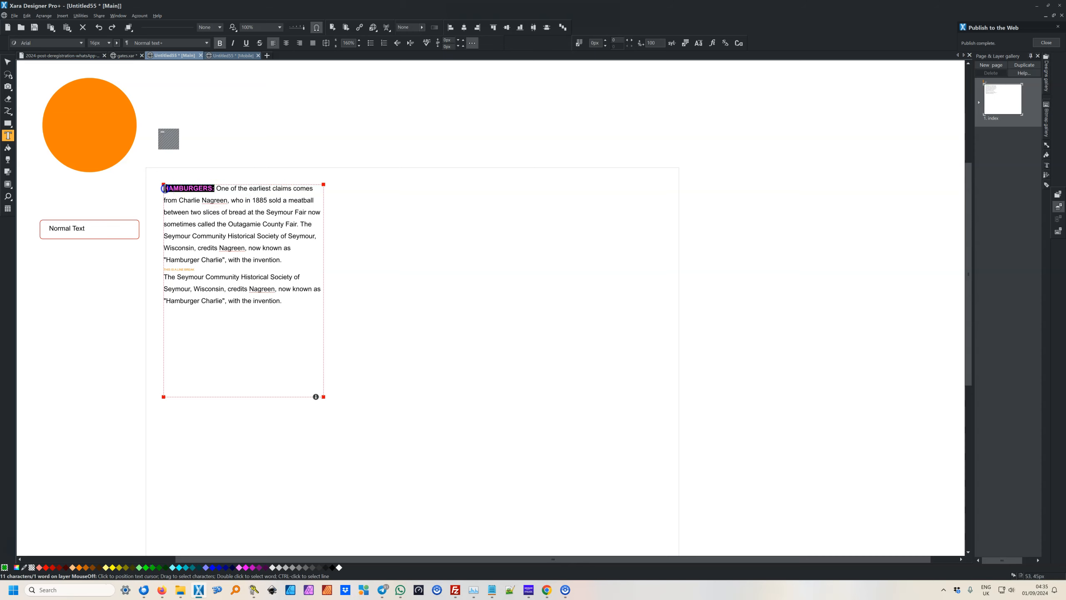
pyautogui.moveTo(218, 115)
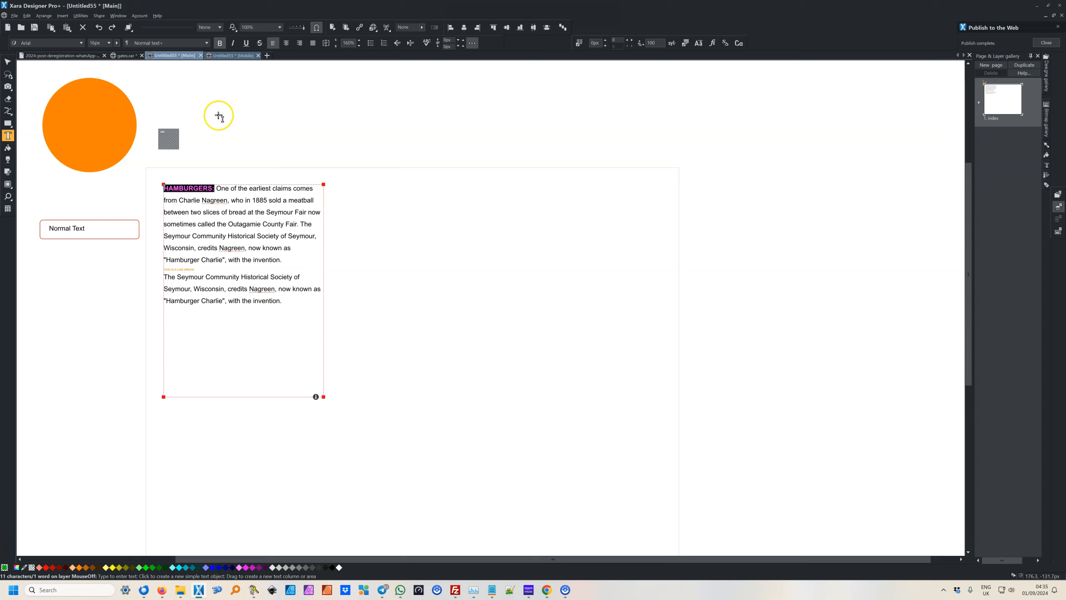
pyautogui.moveTo(232, 77)
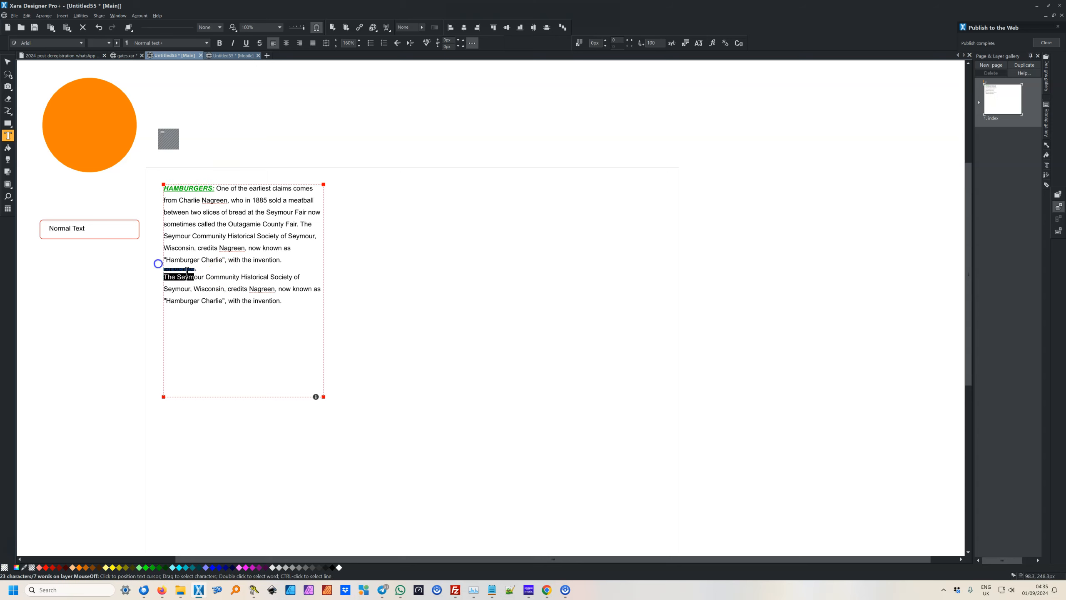
pyautogui.click(169, 266)
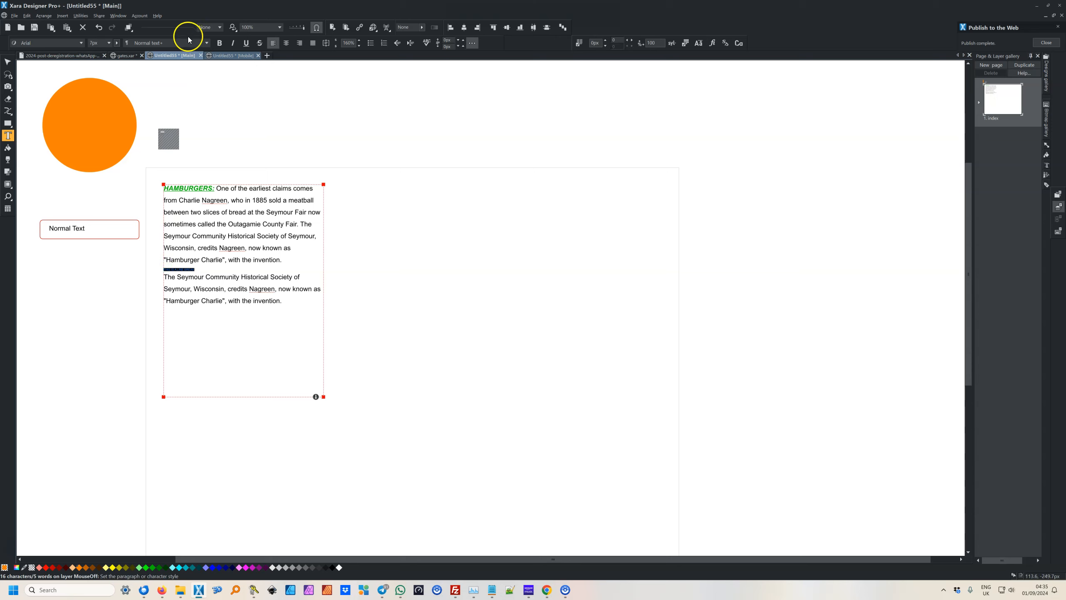
pyautogui.click(250, 302)
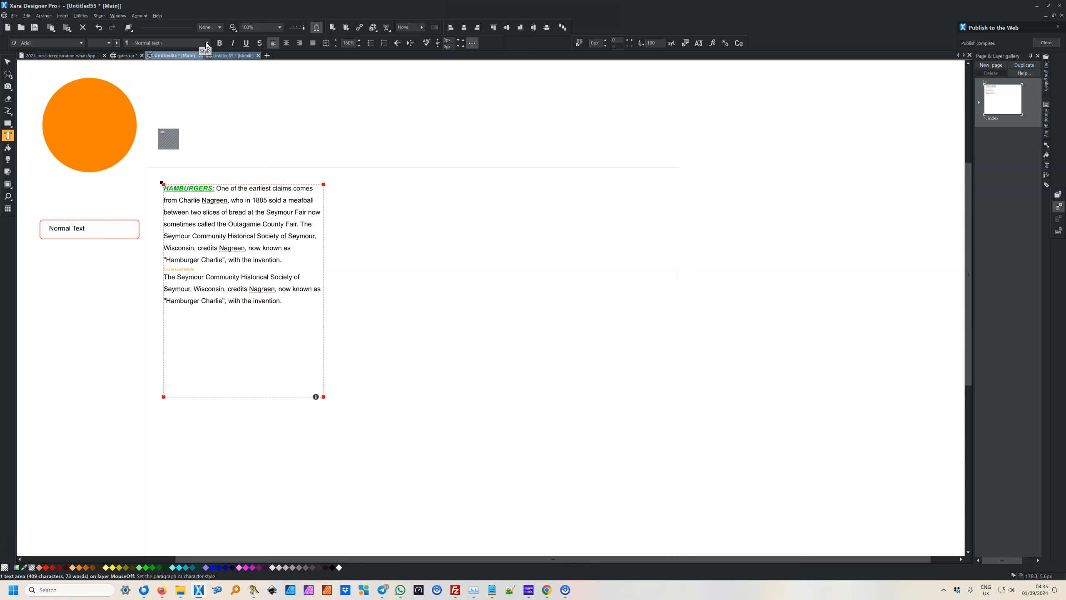
# Step: Apply Update 'Normal text' in this variant from the text style list
pyautogui.click(219, 28)
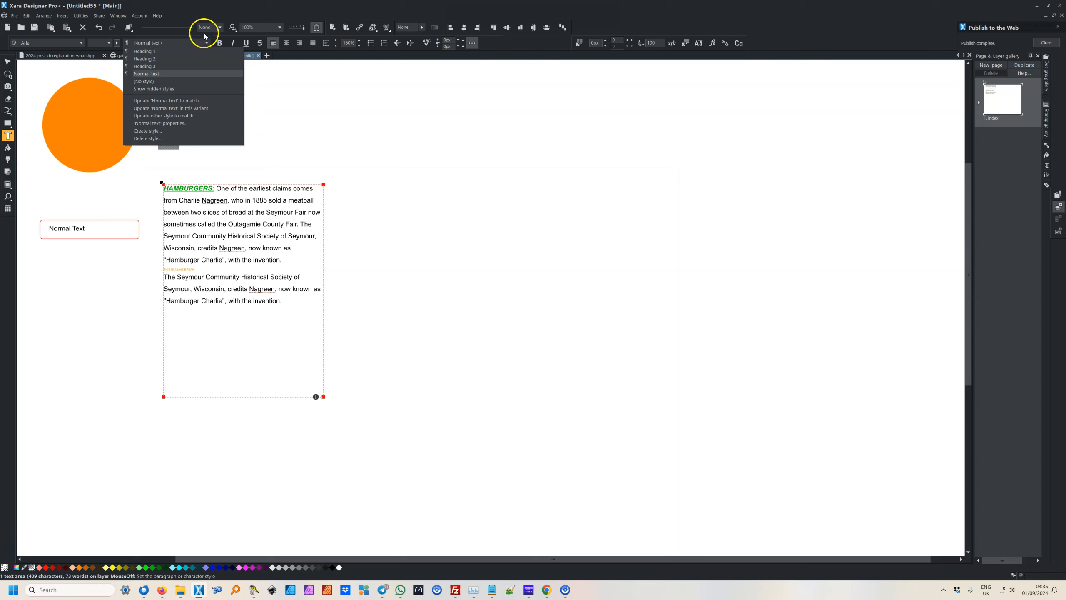
pyautogui.click(219, 28)
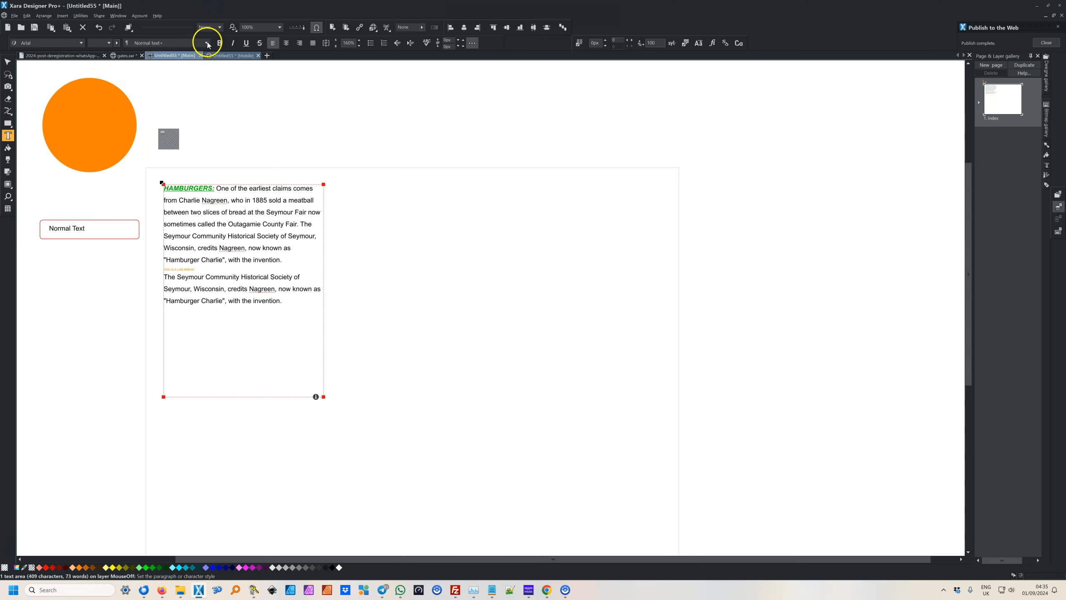
pyautogui.click(207, 43)
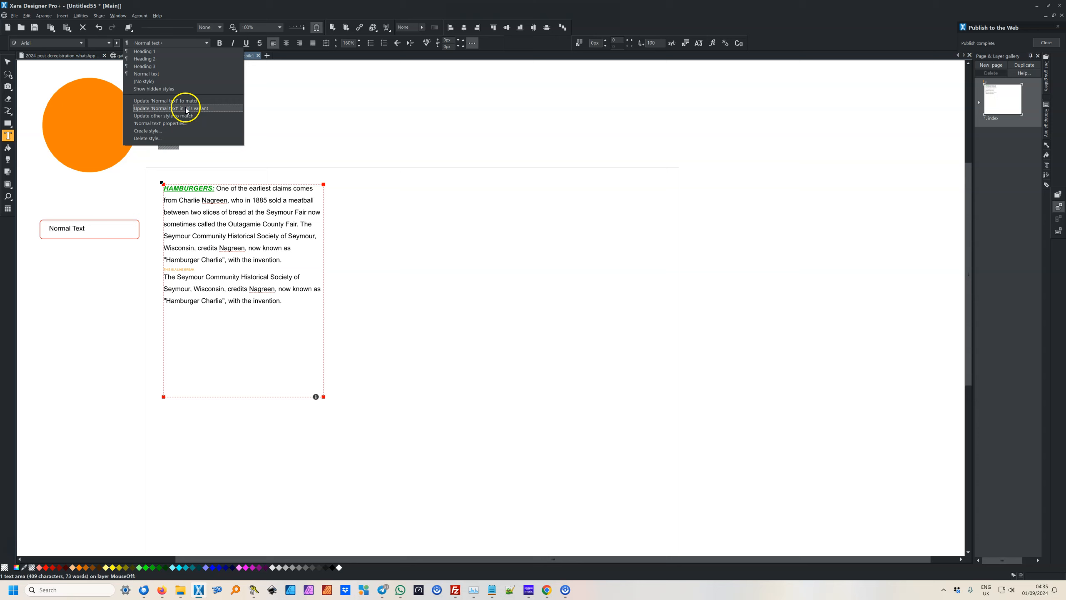
pyautogui.click(164, 108)
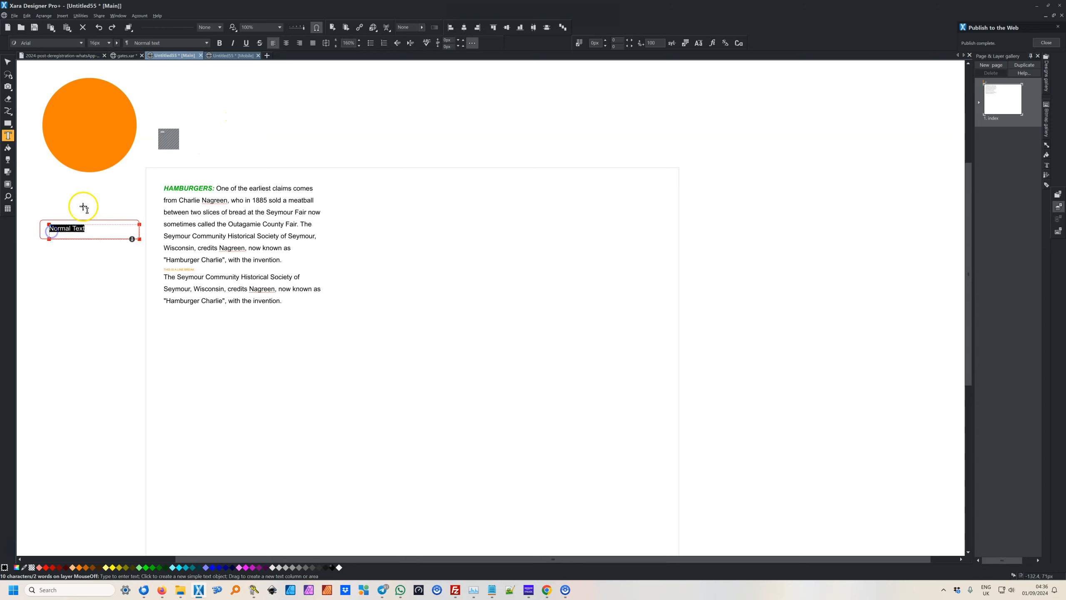
pyautogui.moveTo(131, 68)
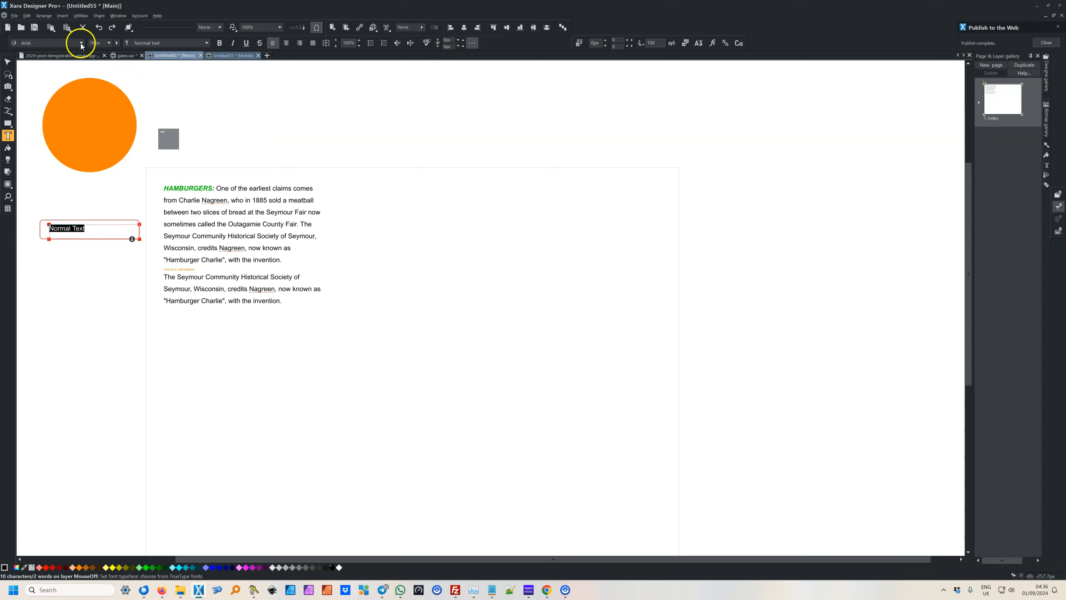
# Step: Change the Normal Text sample's typeface, then select the sample box with the Selector tool
pyautogui.click(80, 43)
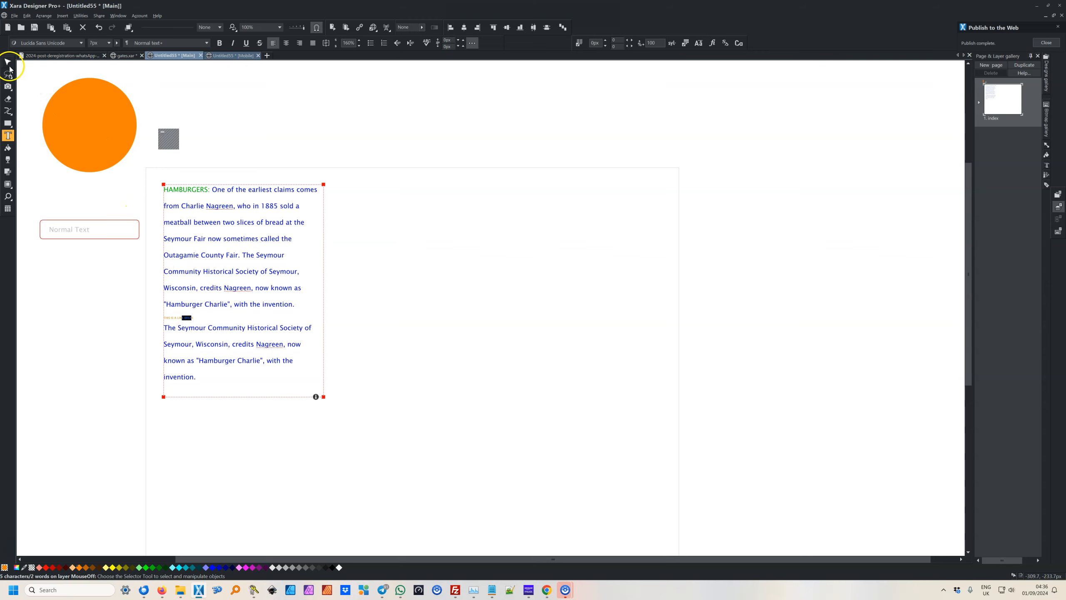
pyautogui.click(7, 61)
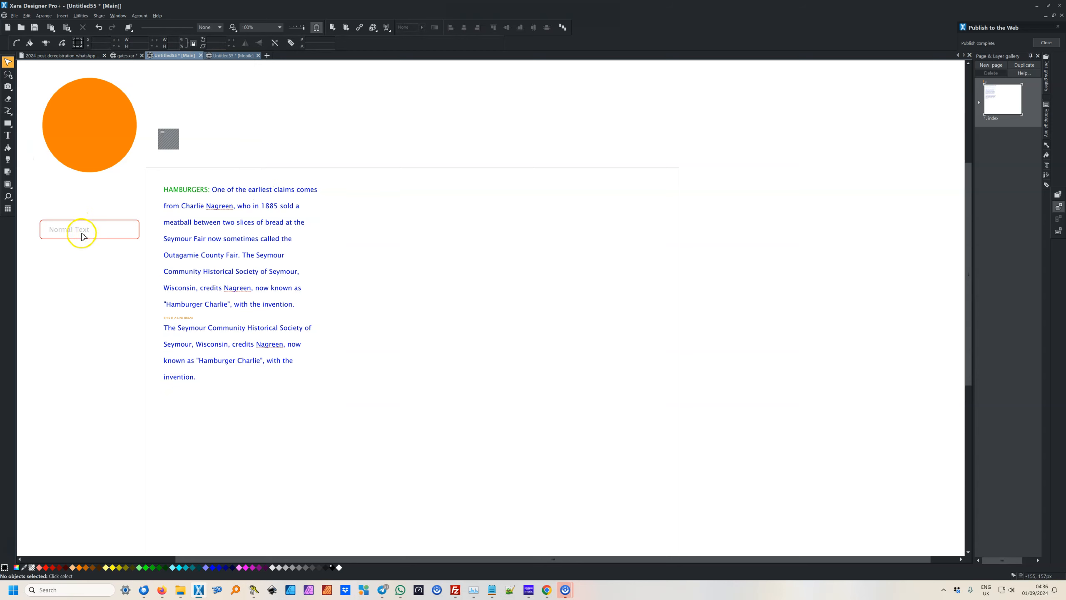
pyautogui.click(89, 229)
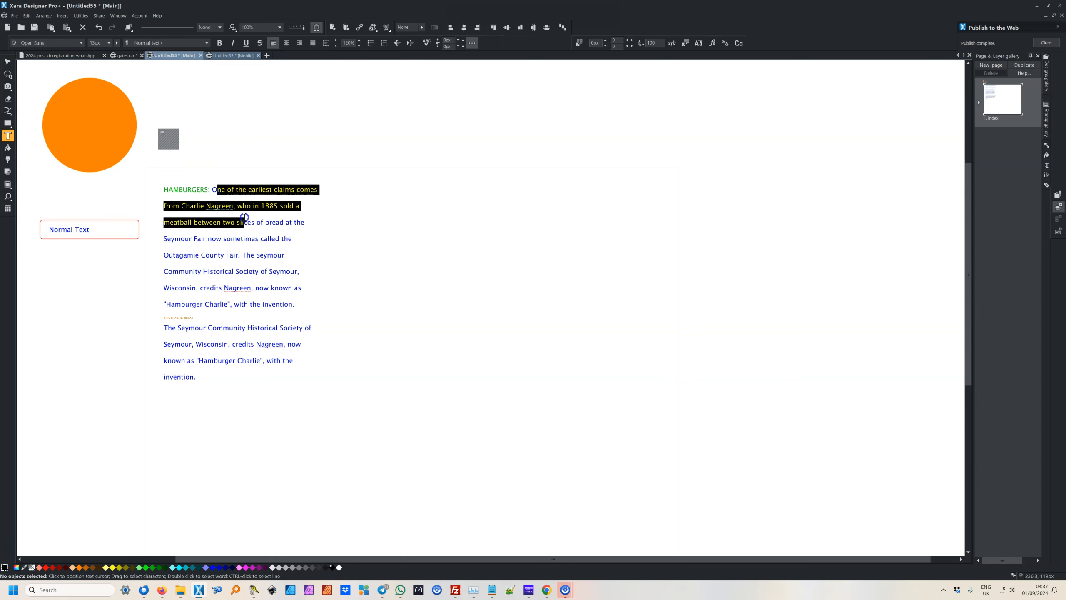
pyautogui.moveTo(245, 217); pyautogui.dragTo(245, 246)
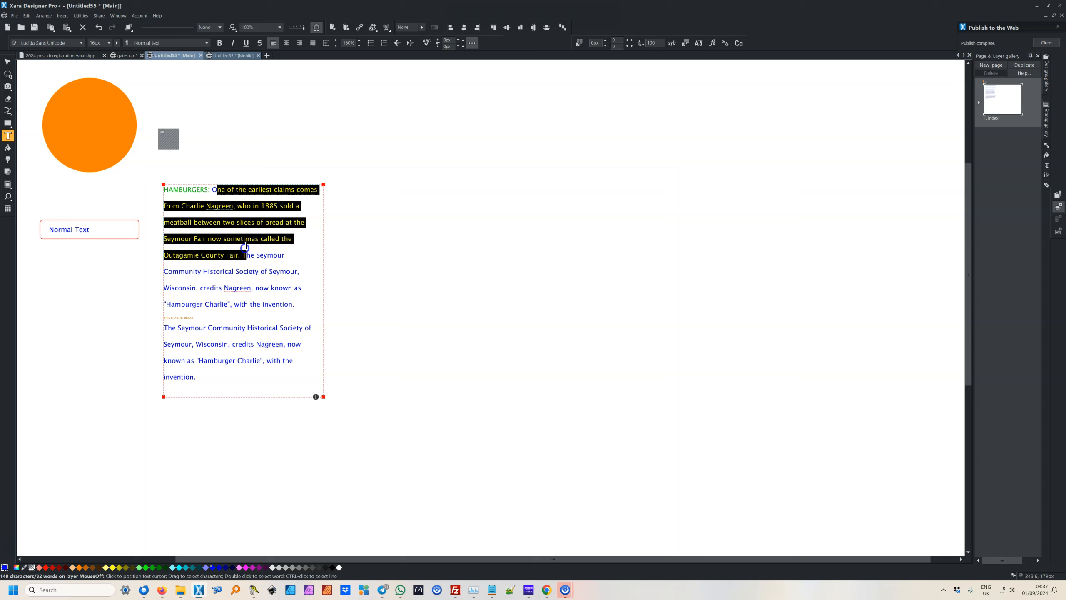
pyautogui.moveTo(231, 187)
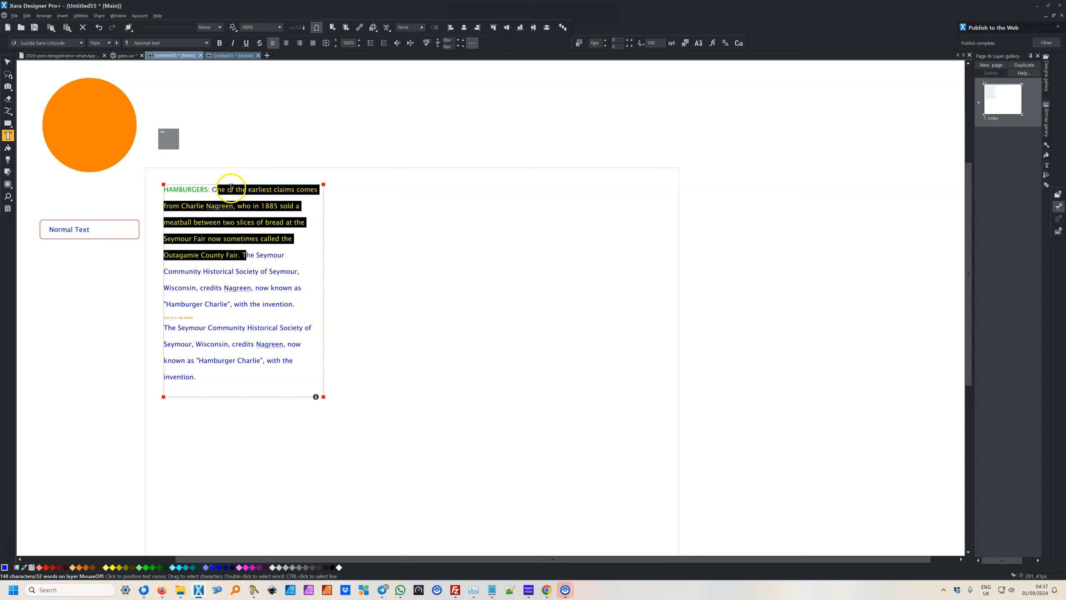
pyautogui.moveTo(236, 179)
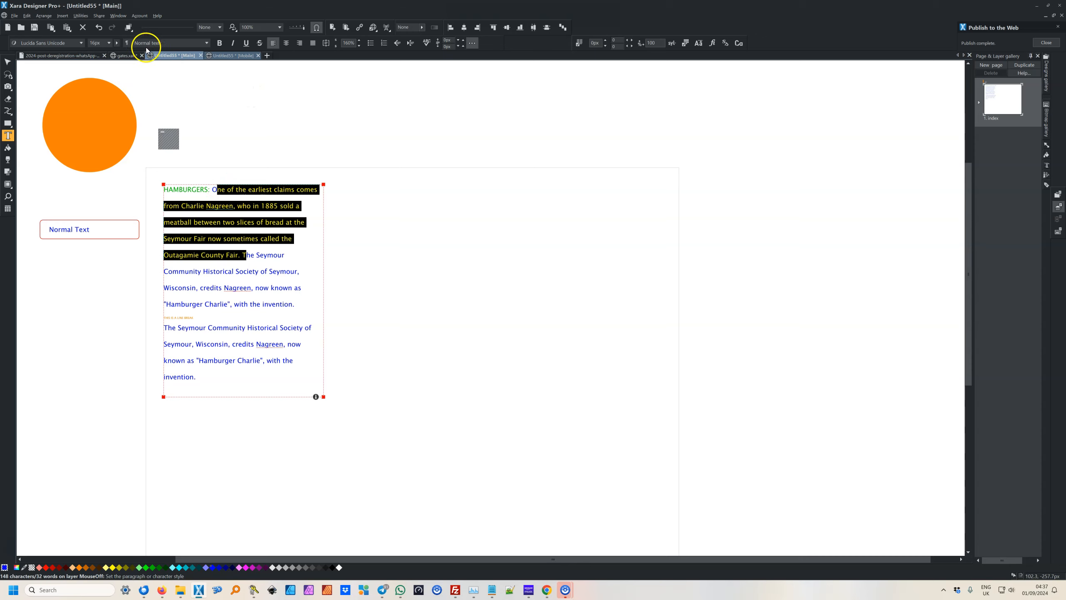
pyautogui.click(217, 189)
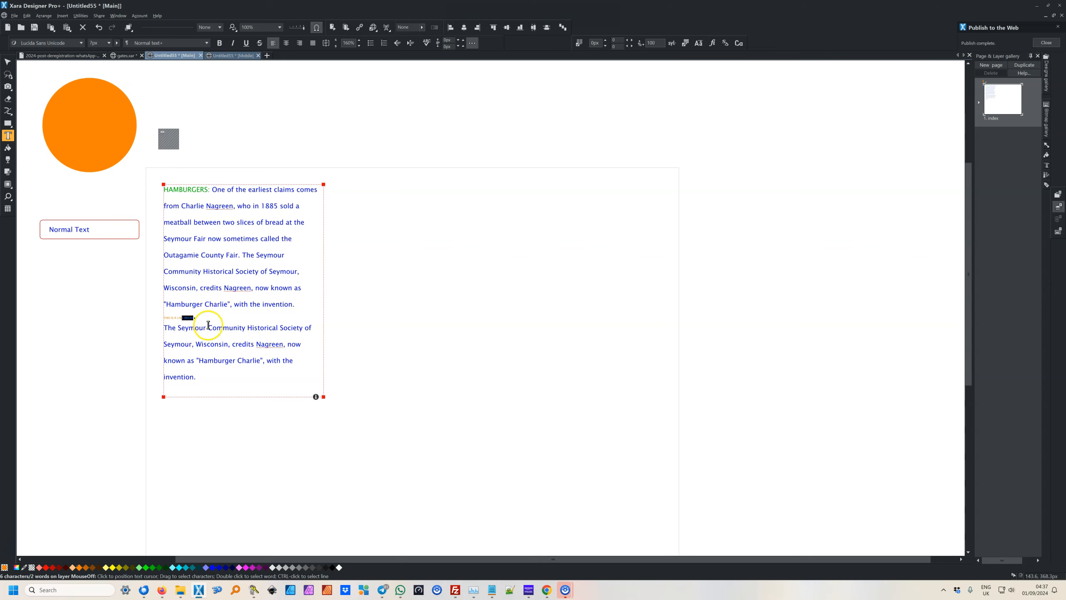
pyautogui.moveTo(204, 304); pyautogui.dragTo(205, 328)
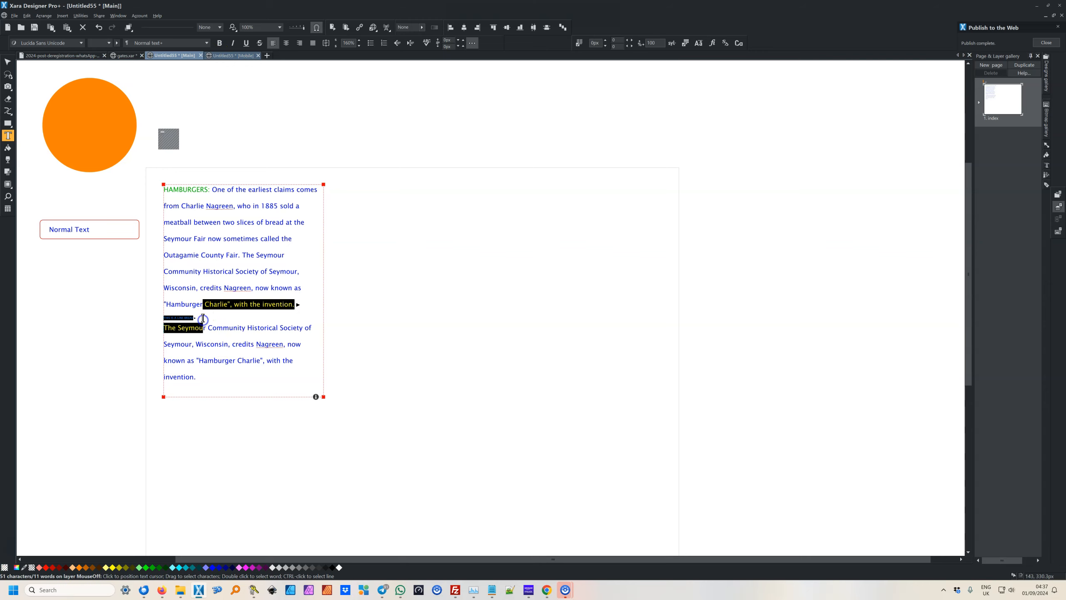
pyautogui.moveTo(243, 239)
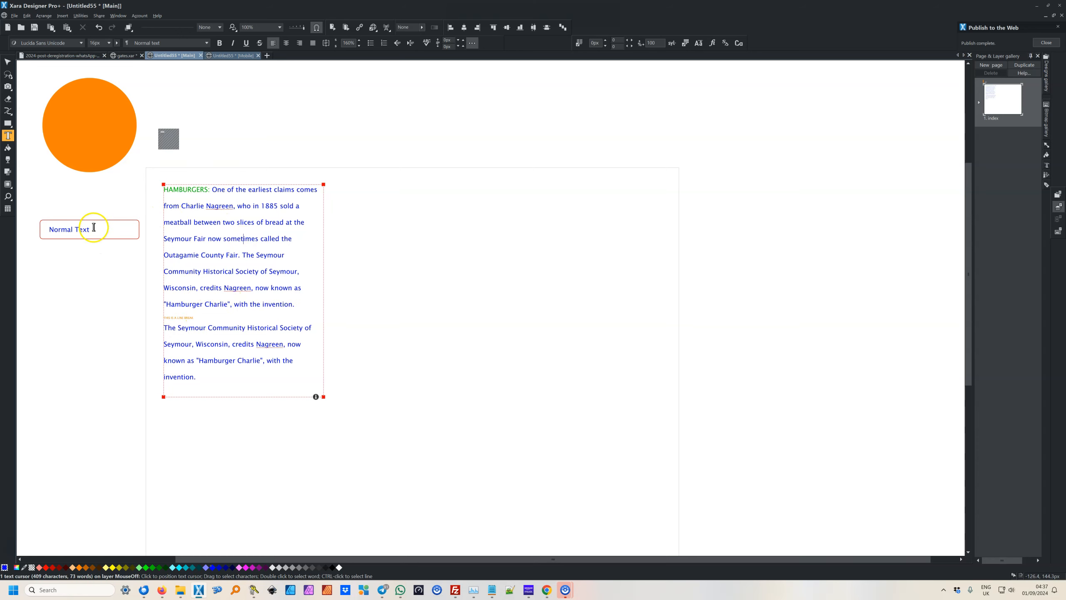
# Step: Select the Normal Text sample words, recolour them orange and update Normal text in this variant
pyautogui.click(92, 230)
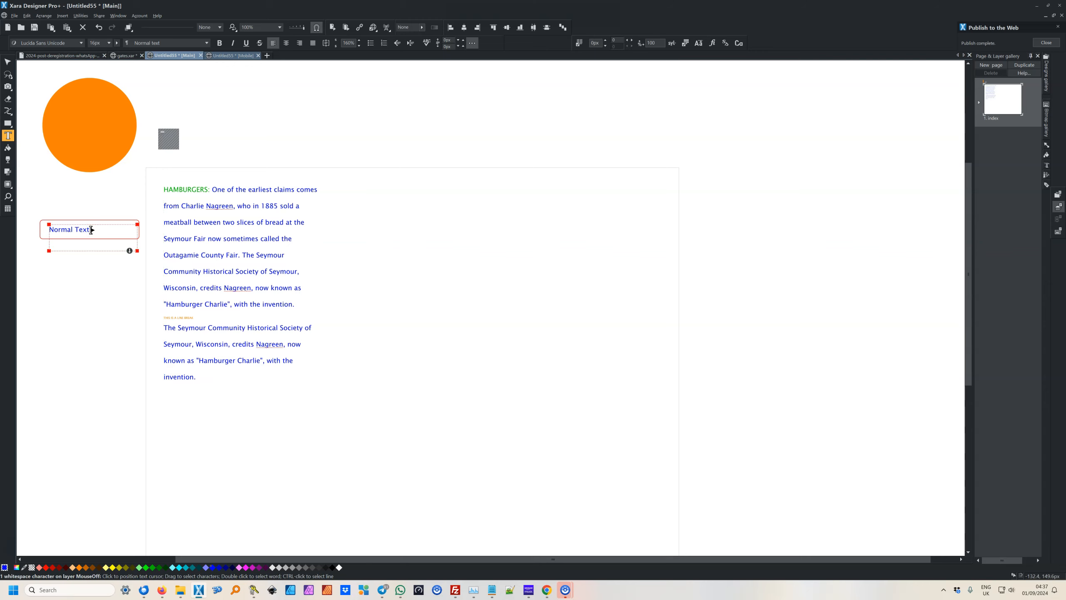
pyautogui.doubleClick(81, 229)
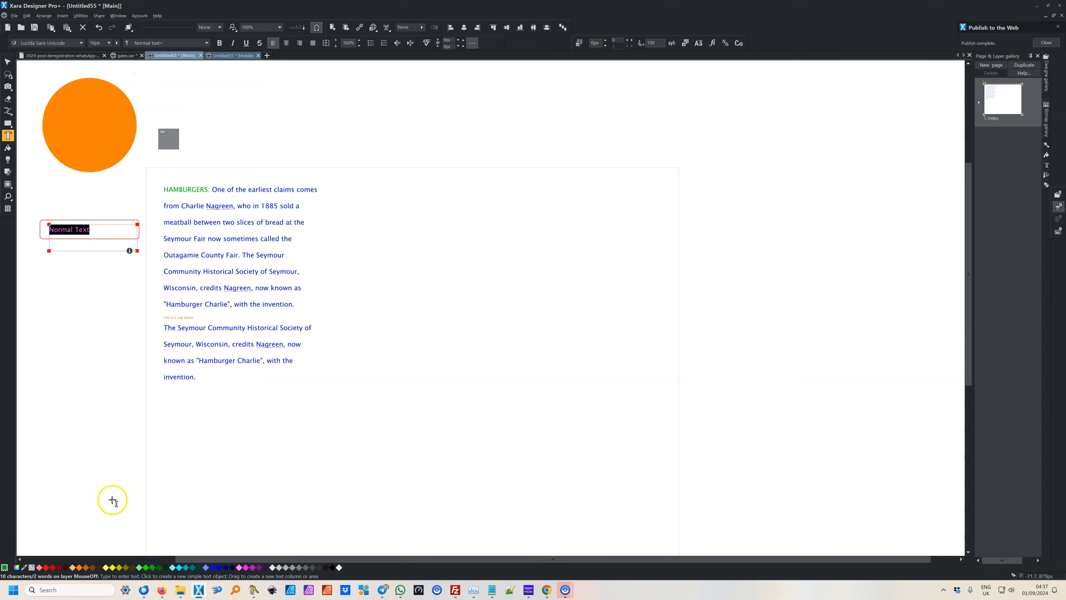
pyautogui.moveTo(114, 566)
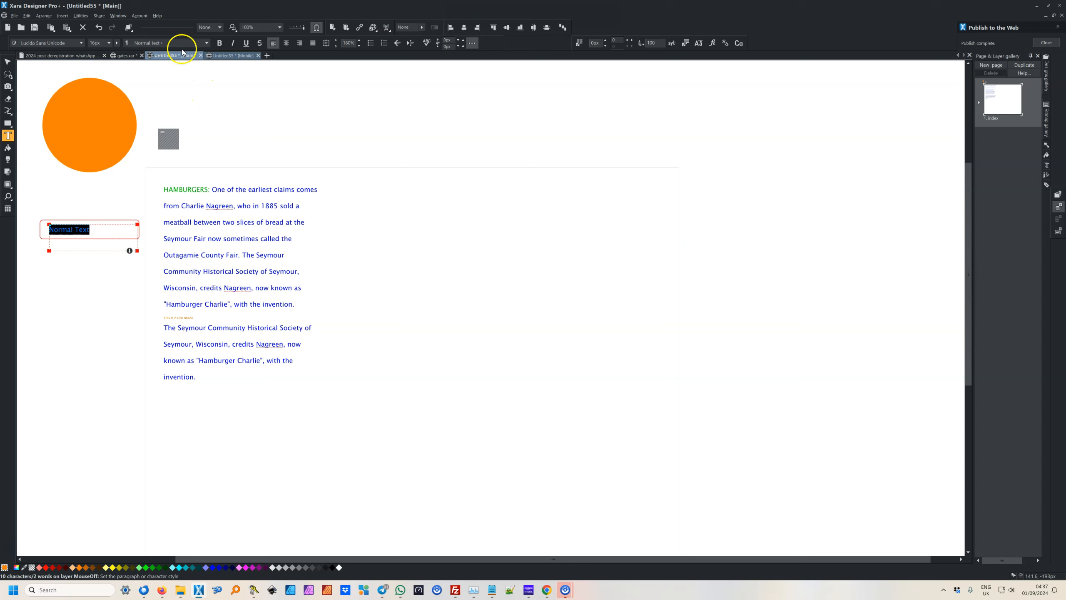
pyautogui.click(206, 42)
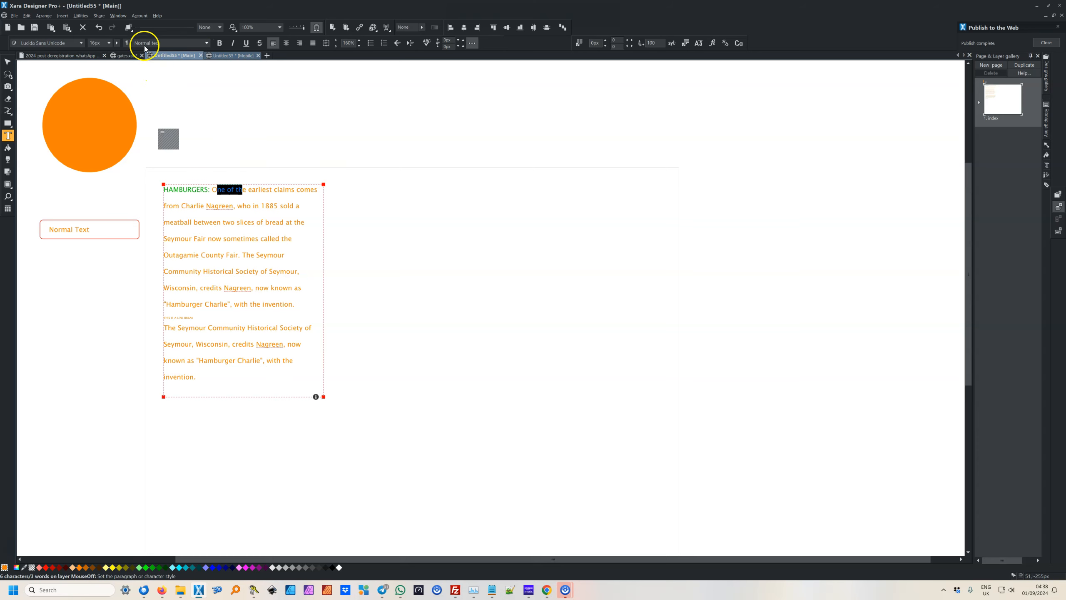
pyautogui.moveTo(162, 46)
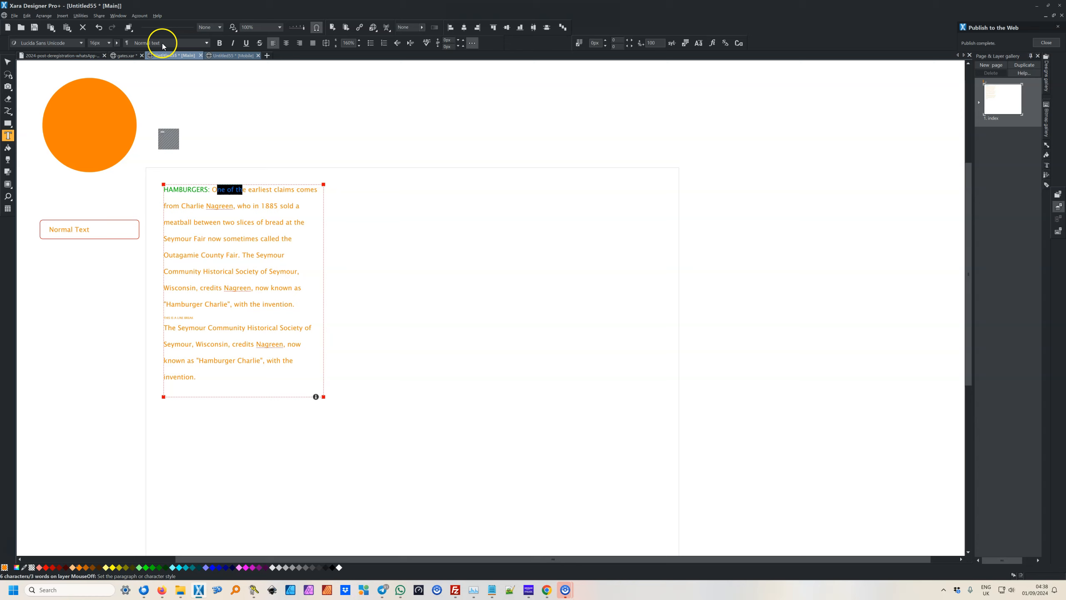
pyautogui.moveTo(183, 65)
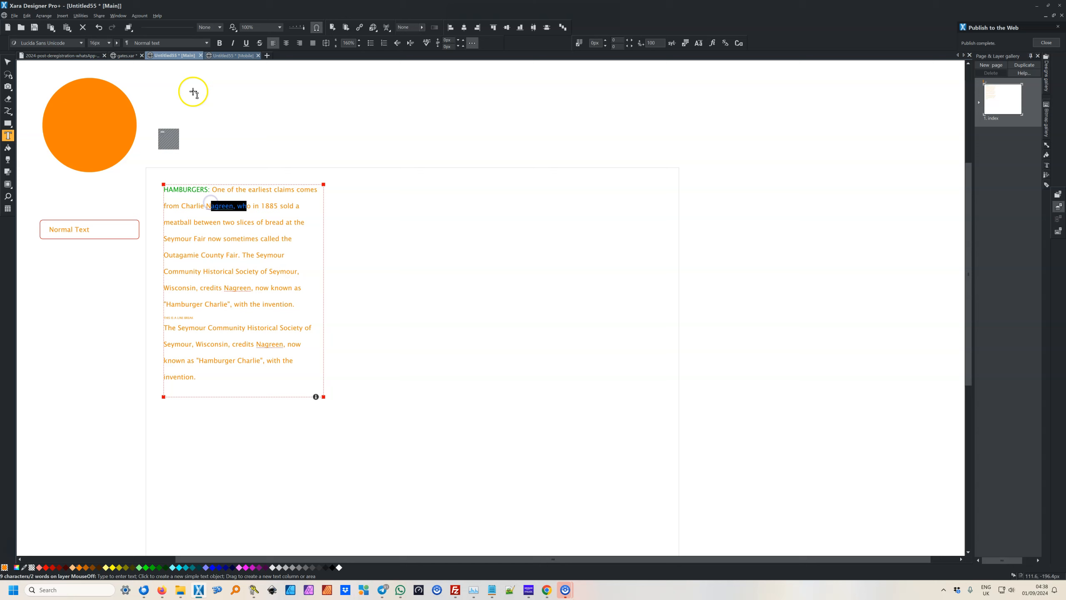
pyautogui.moveTo(73, 92)
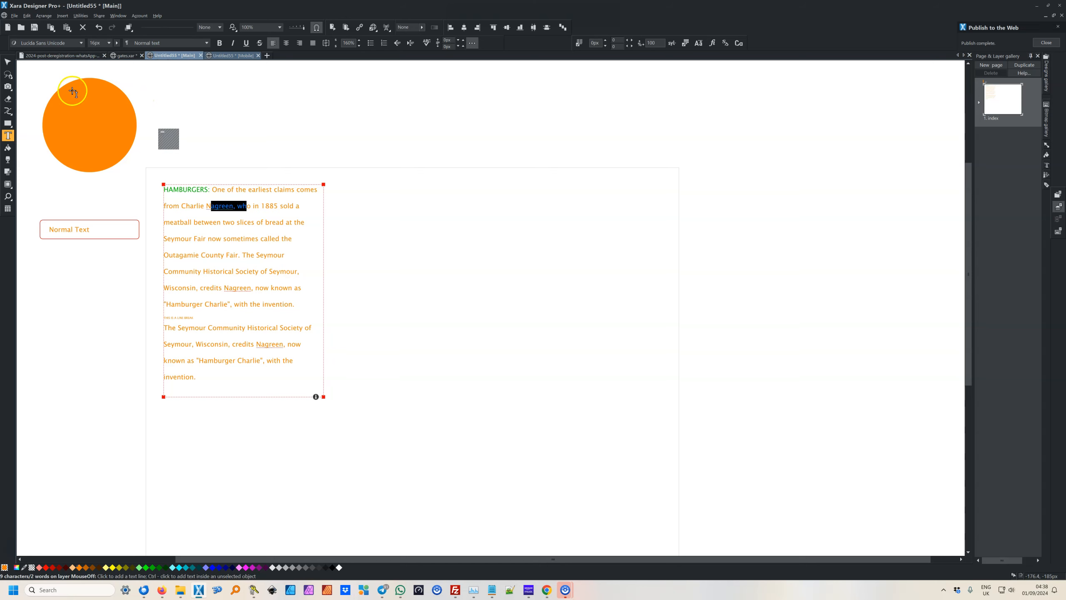
# Step: Give the sample a handwritten-style typeface and update Normal text in this variant
pyautogui.click(82, 43)
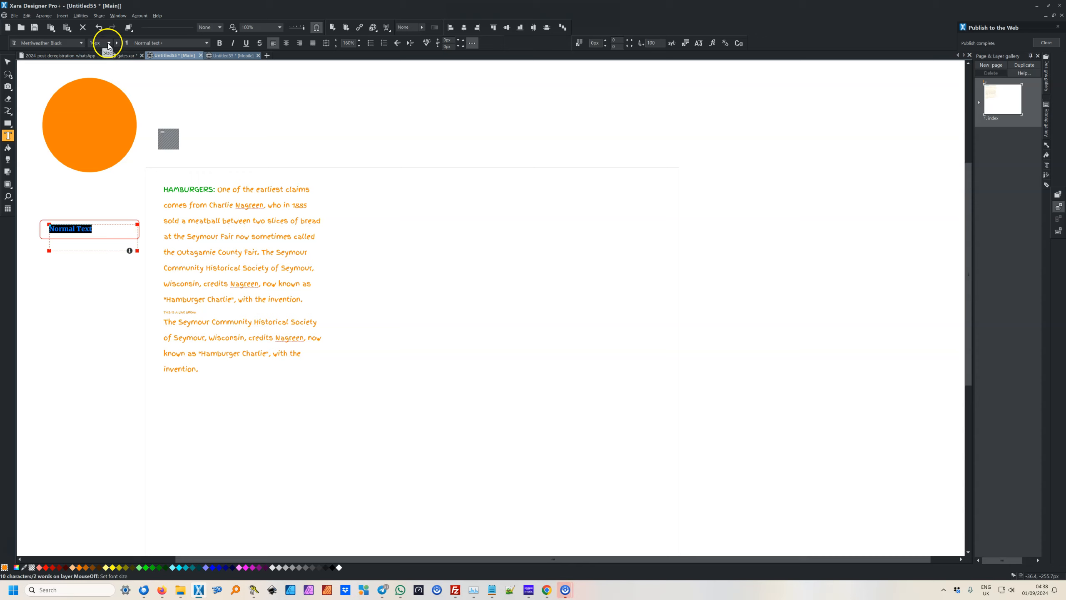
# Step: Set the Normal Text sample to a smaller 16px size
pyautogui.click(117, 43)
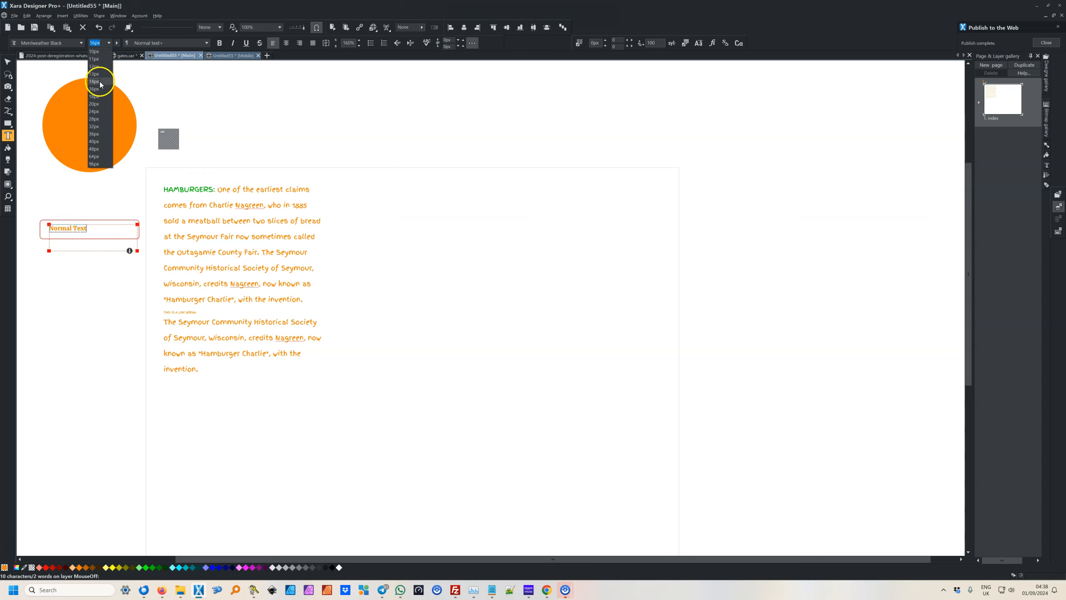
pyautogui.click(94, 82)
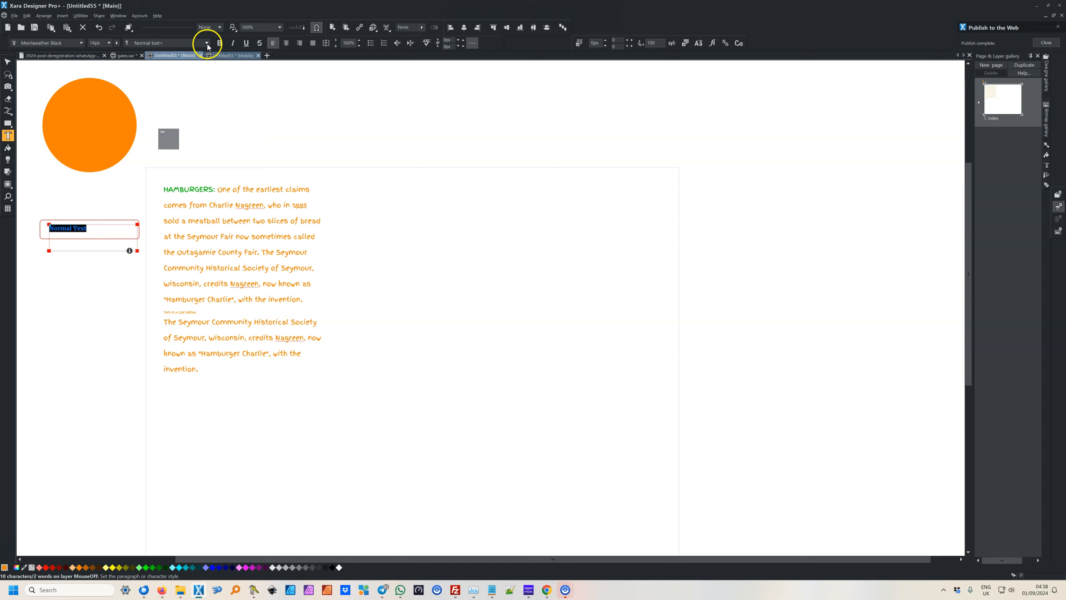
pyautogui.click(220, 43)
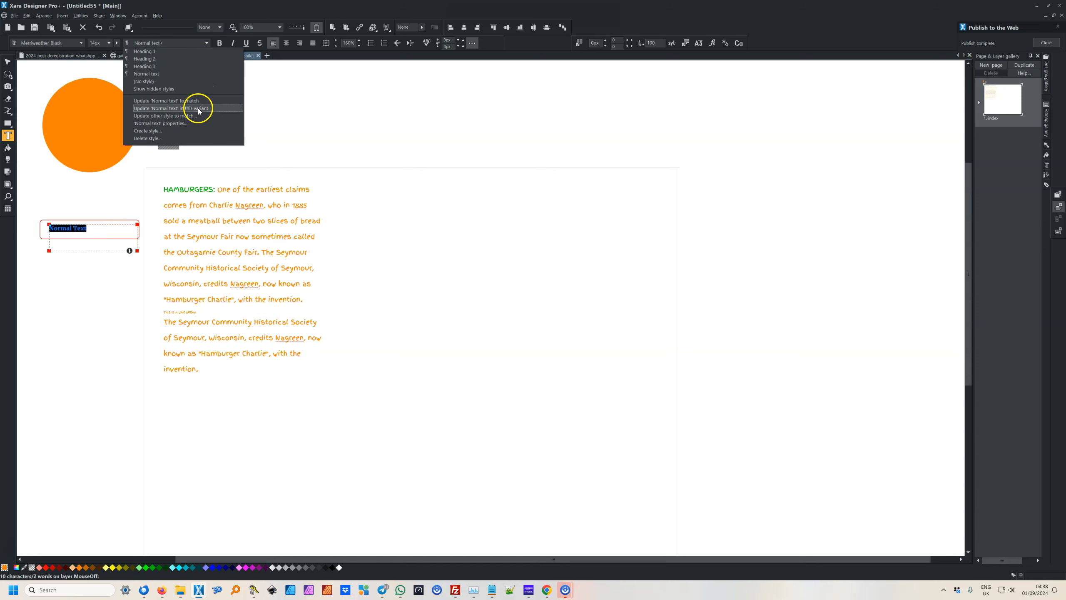